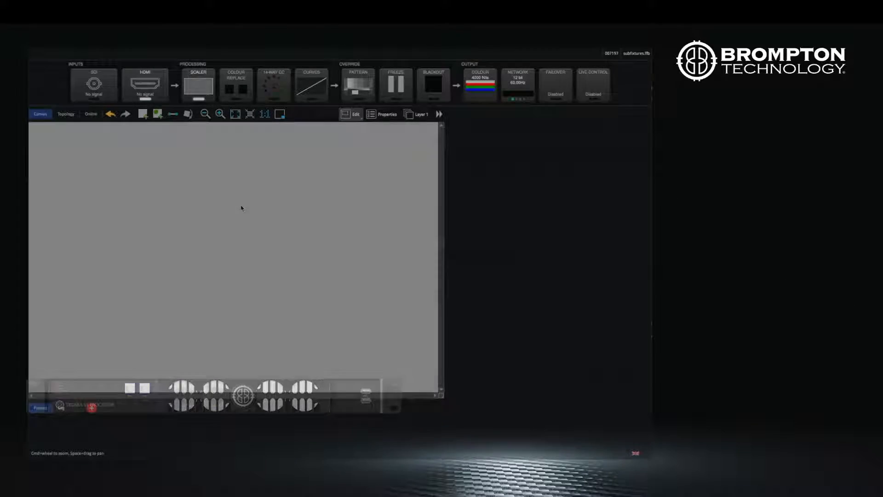
Step: Drop the discovered Strip Control Box onto the canvas via Add Fixtures From Network and finish adding
left_click(158, 114)
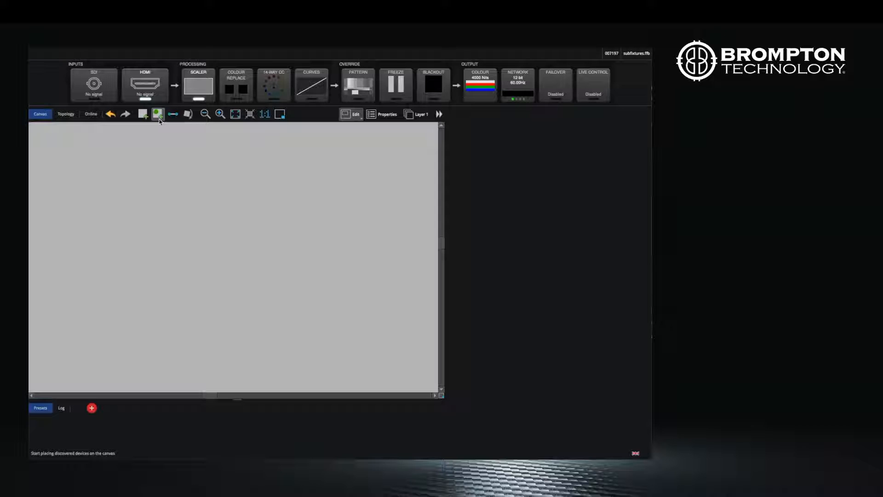
left_click(157, 114)
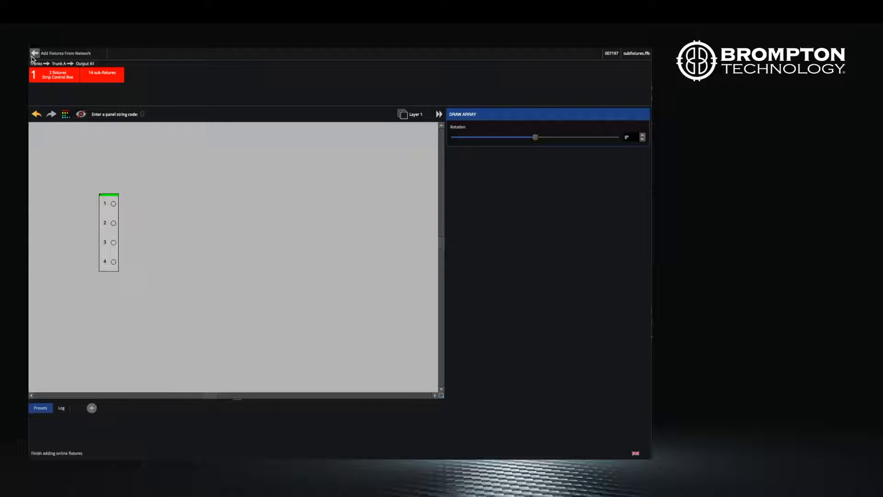
left_click(34, 54)
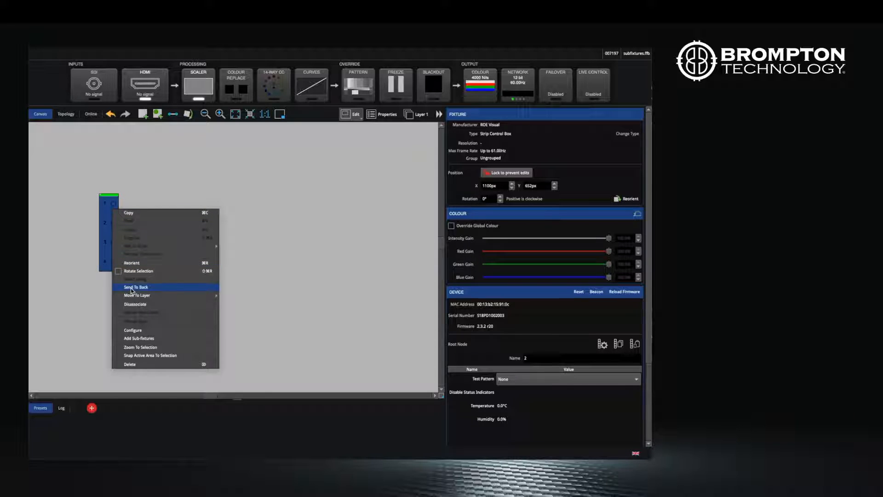
Step: Clear all ports in the root node configuration and choose the Strip 518-300 sub-fixture type
left_click(132, 329)
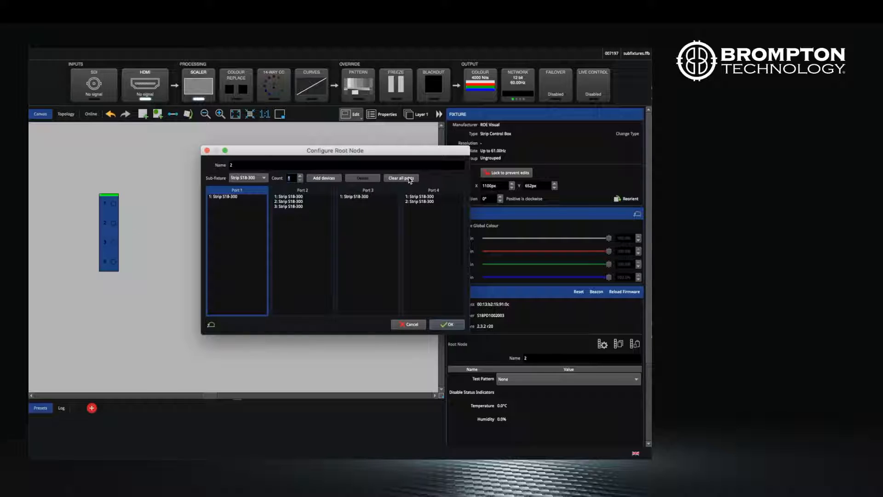
left_click(400, 177)
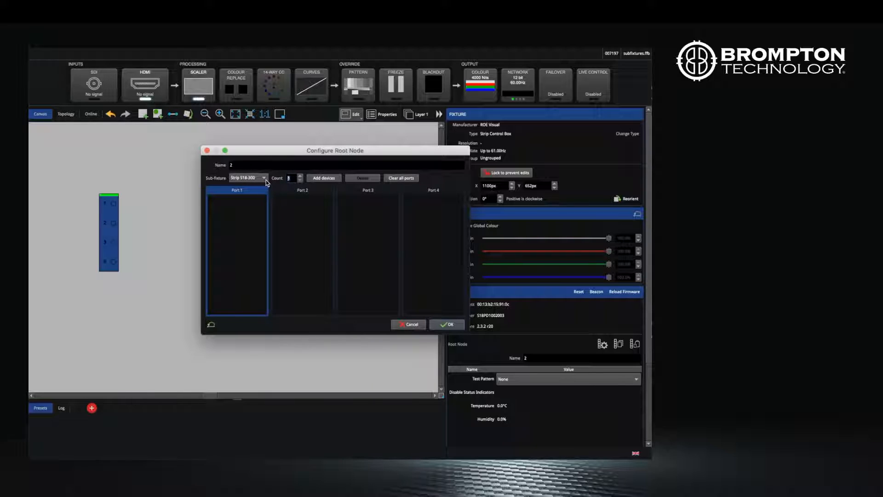
left_click(248, 178)
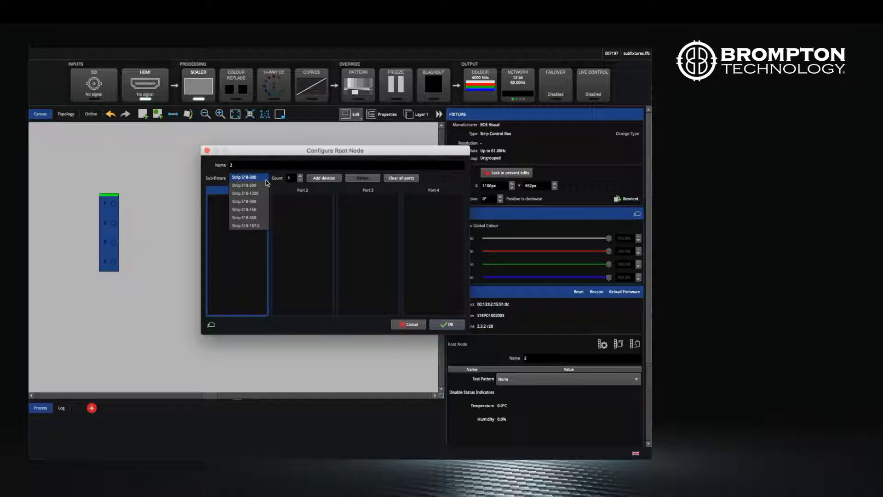
left_click(244, 176)
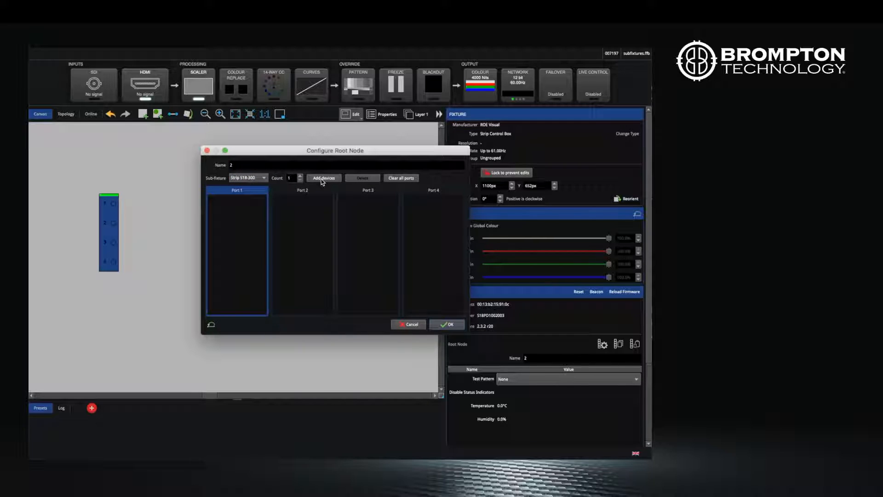
Step: Add 1, 3, 1 and 2 strips to ports 1 to 4 and confirm the root node configuration
left_click(323, 177)
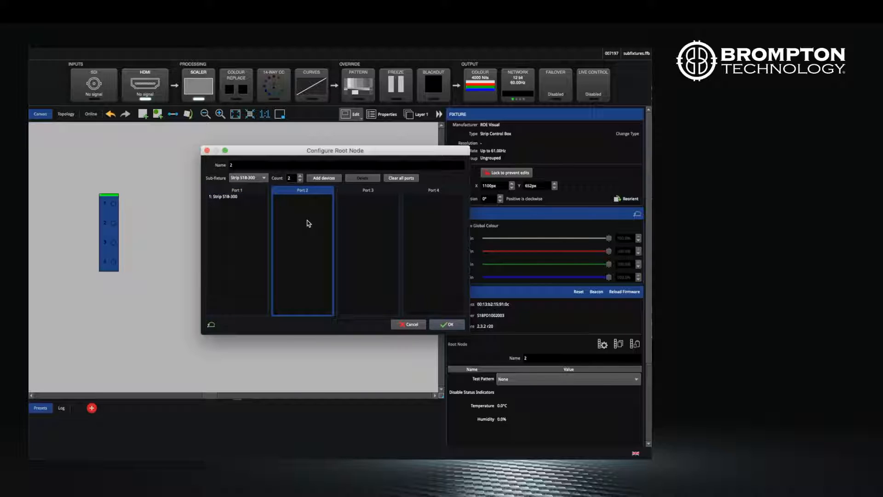
left_click(300, 177)
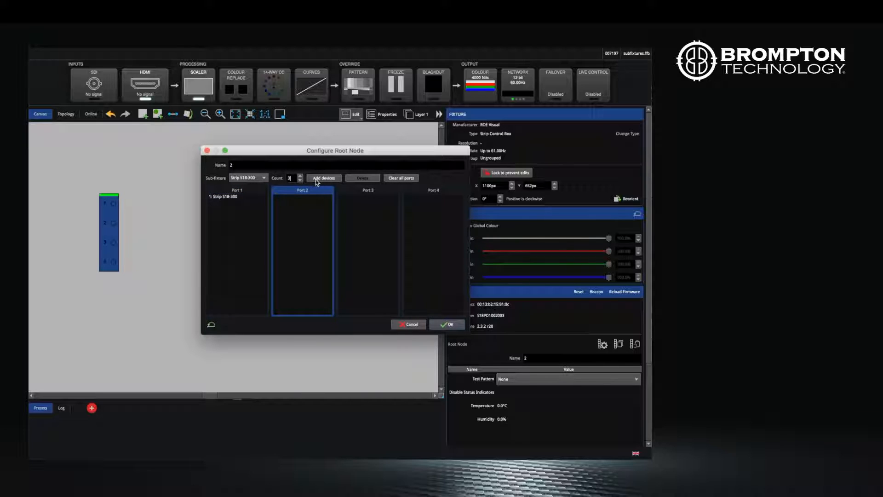
left_click(323, 177)
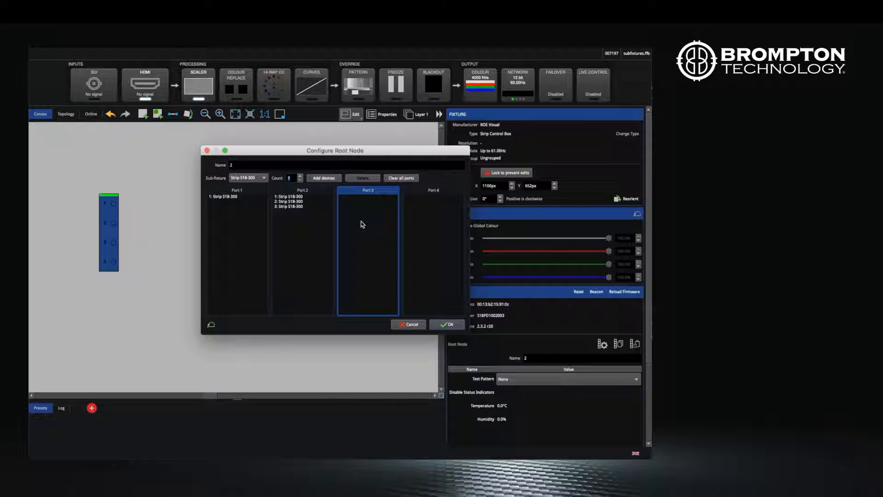
left_click(324, 177)
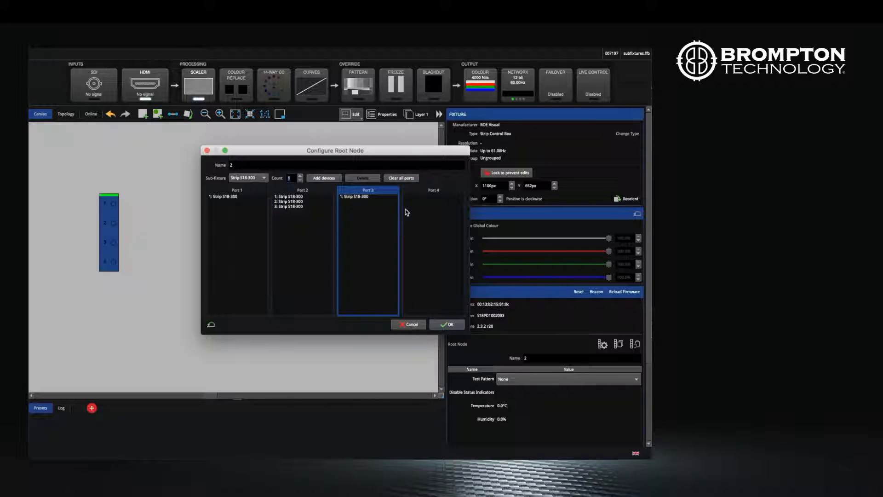
left_click(322, 178)
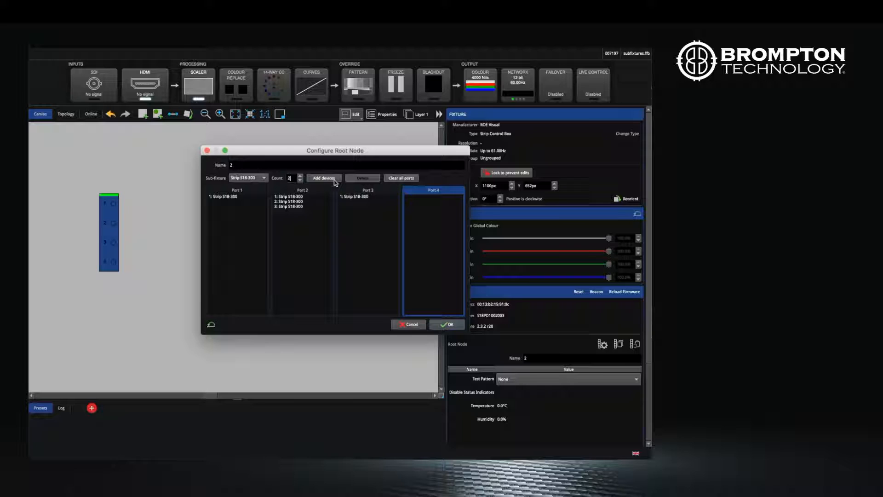
left_click(323, 177)
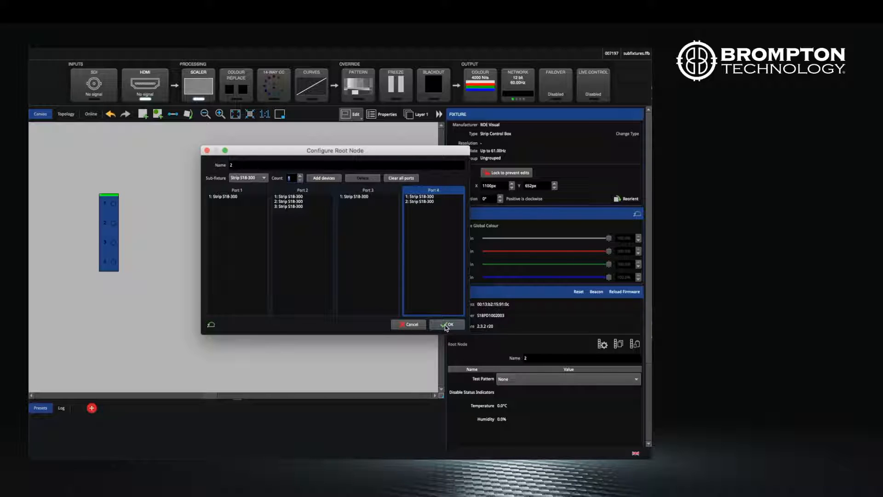
left_click(448, 325)
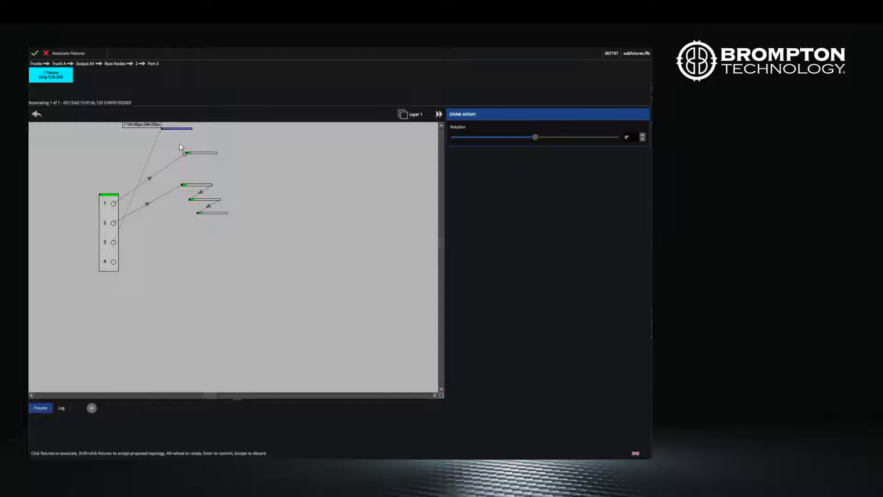
Step: Commit the port 3 strip association and start placing the two strips for port 4
key("Return")
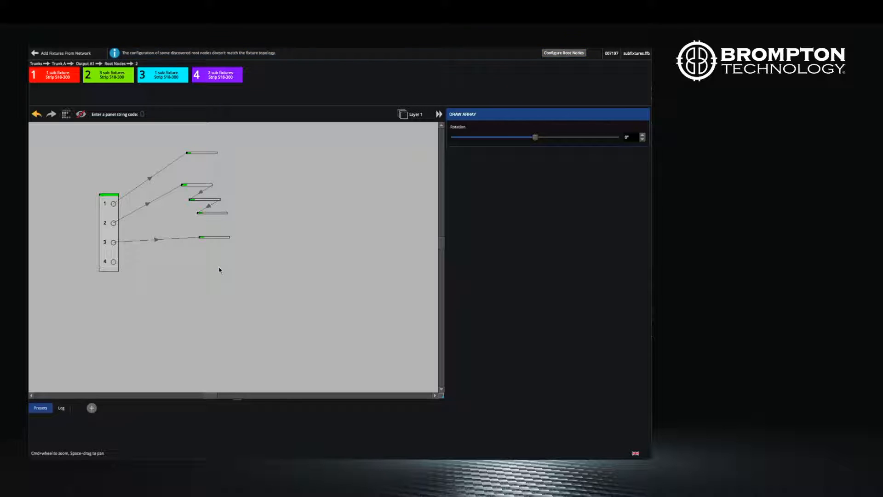
left_click(212, 237)
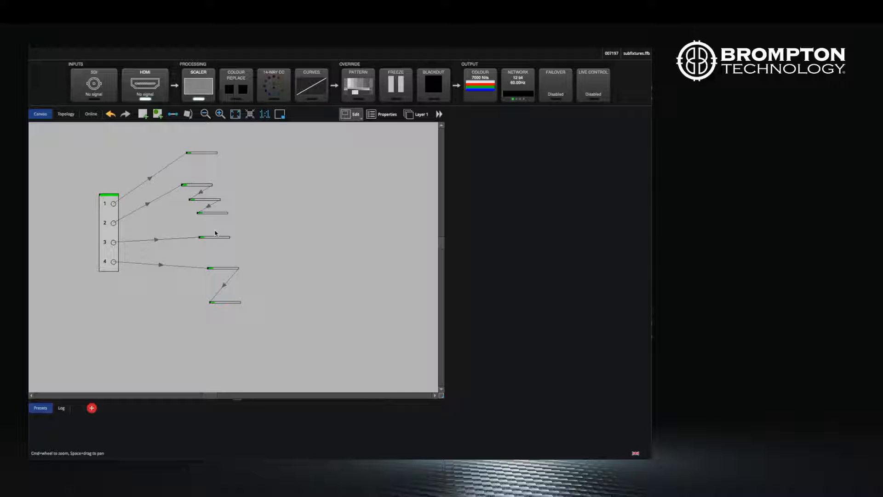
mouse_move(237, 209)
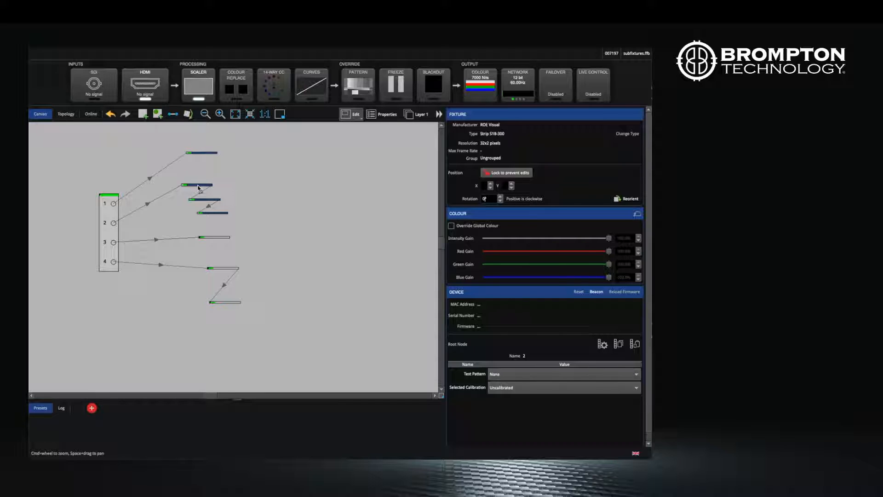
Step: Use a strip's context menu to open the subfixtures offline.ffb project with a blank canvas
right_click(197, 188)
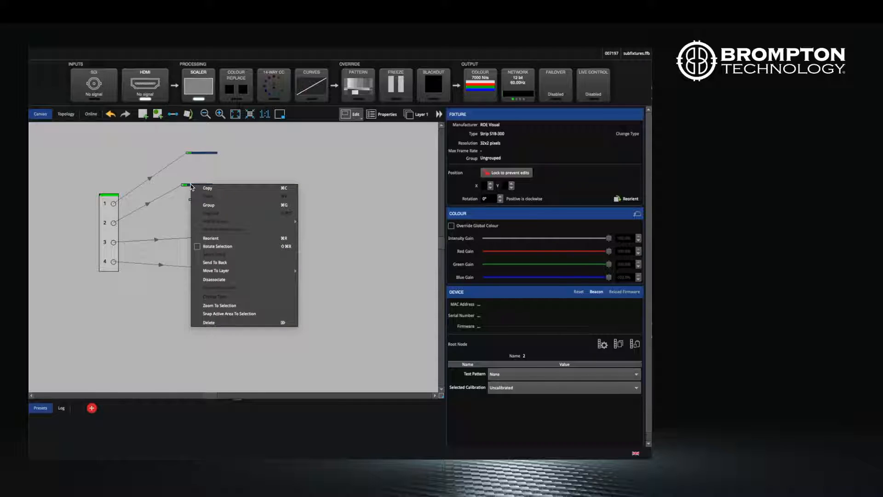
left_click(209, 204)
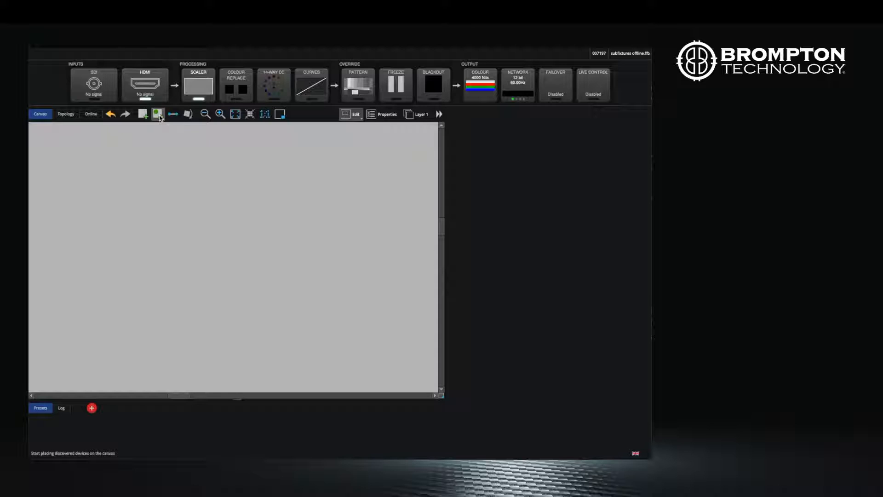
Step: Place the discovered strip control boxes on the offline canvas and finish adding network fixtures
left_click(157, 114)
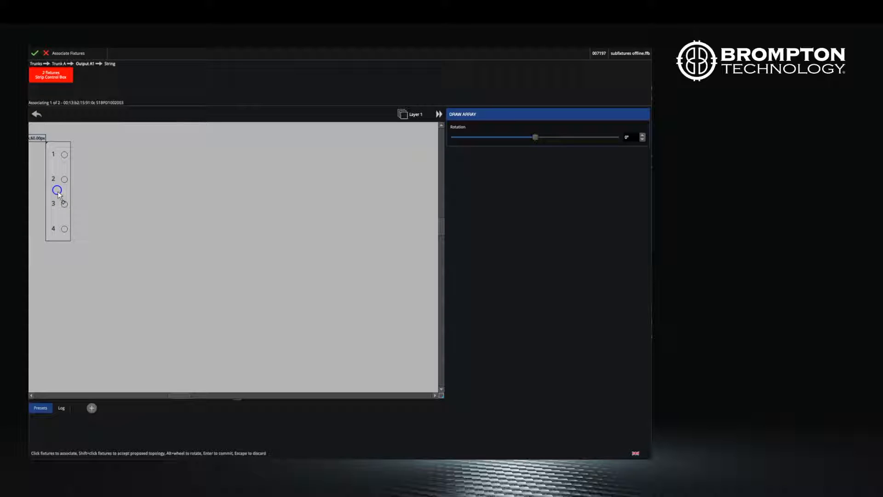
left_click(59, 189)
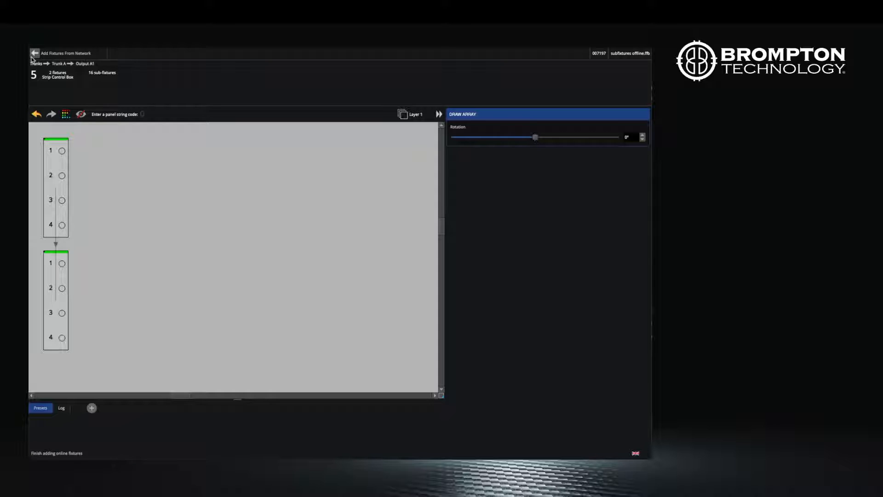
left_click(35, 53)
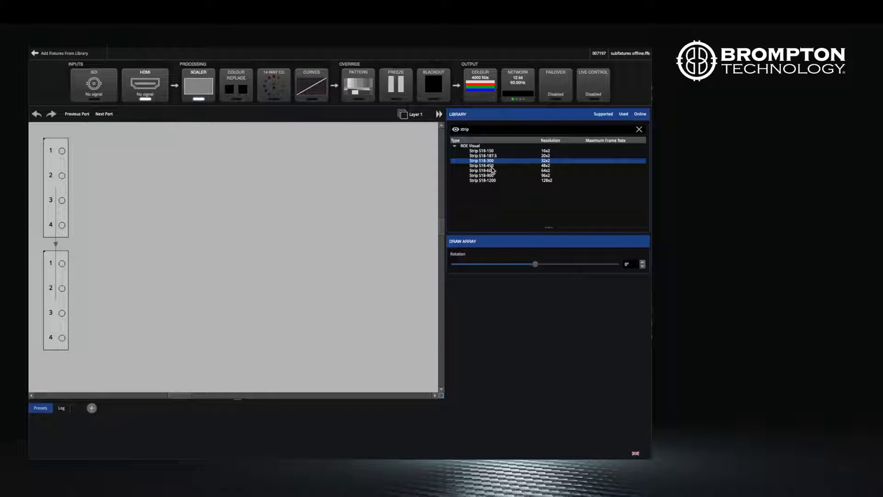
Step: Choose Strip S18-600 from the library and string the first strip off port 1
left_click(482, 170)
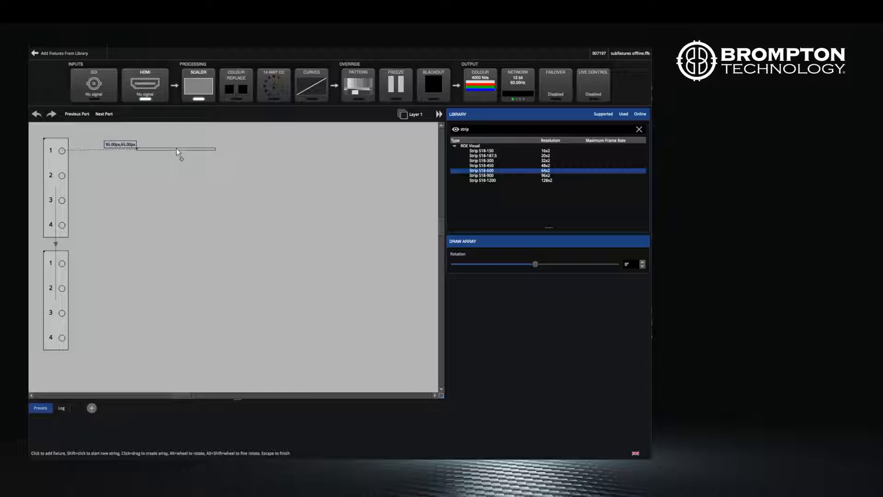
left_click(104, 114)
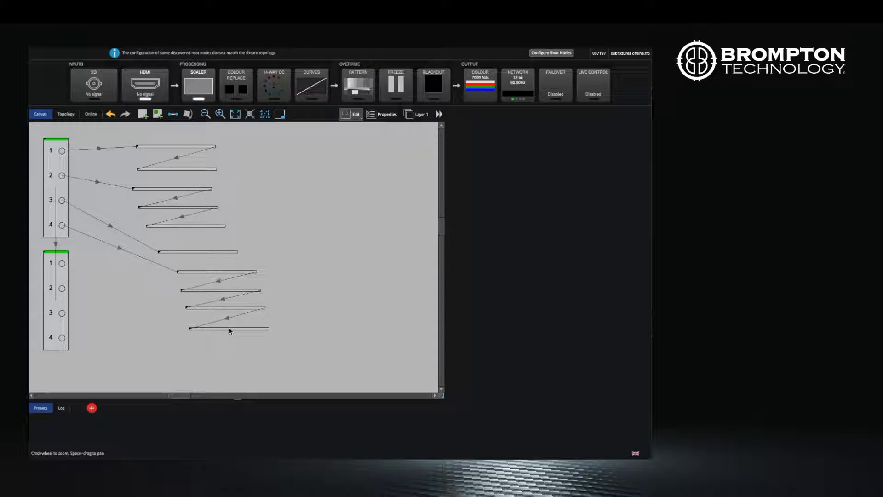
mouse_move(378, 203)
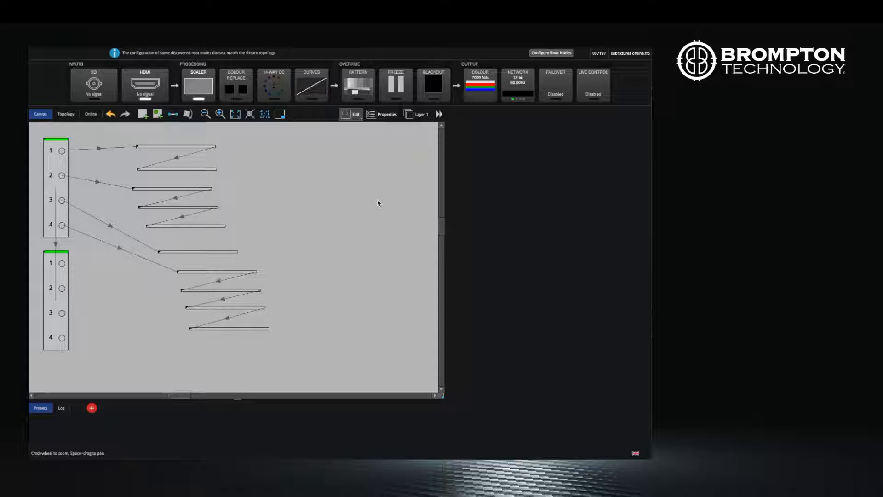
mouse_move(554, 67)
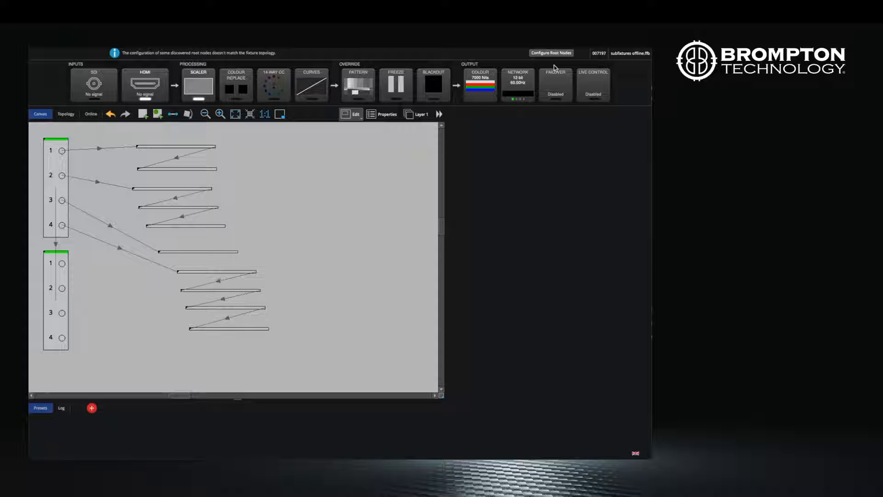
mouse_move(551, 53)
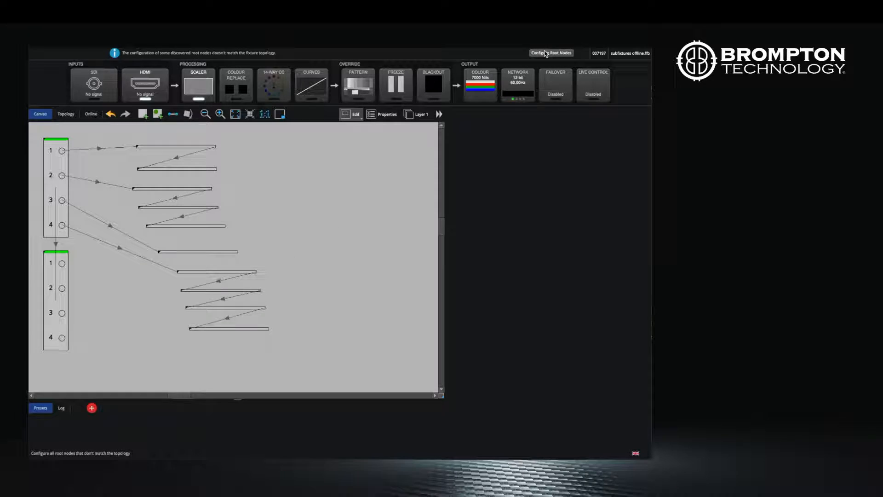
Step: Run Configure Root Nodes from the notification bar to clear the topology mismatch warning
left_click(550, 52)
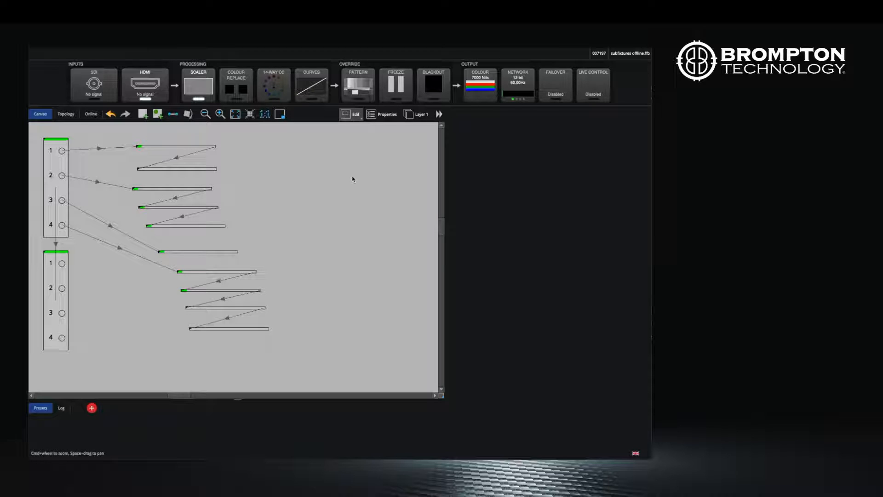
mouse_move(318, 205)
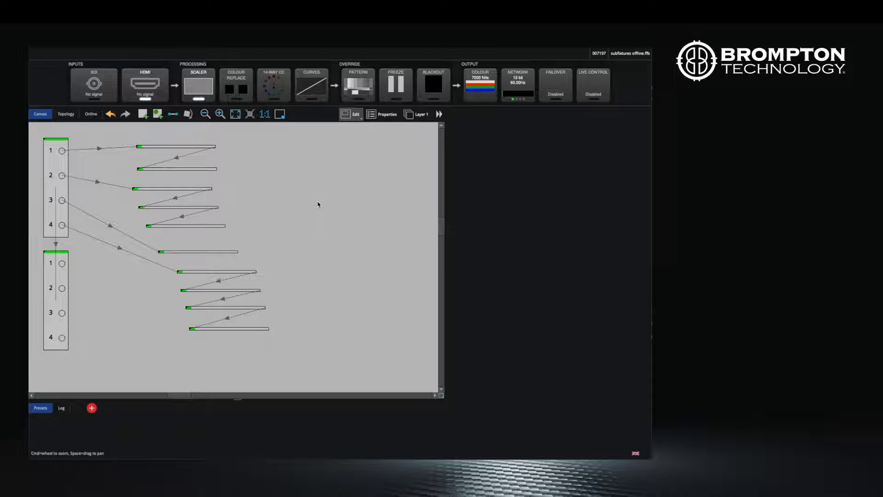
mouse_move(200, 375)
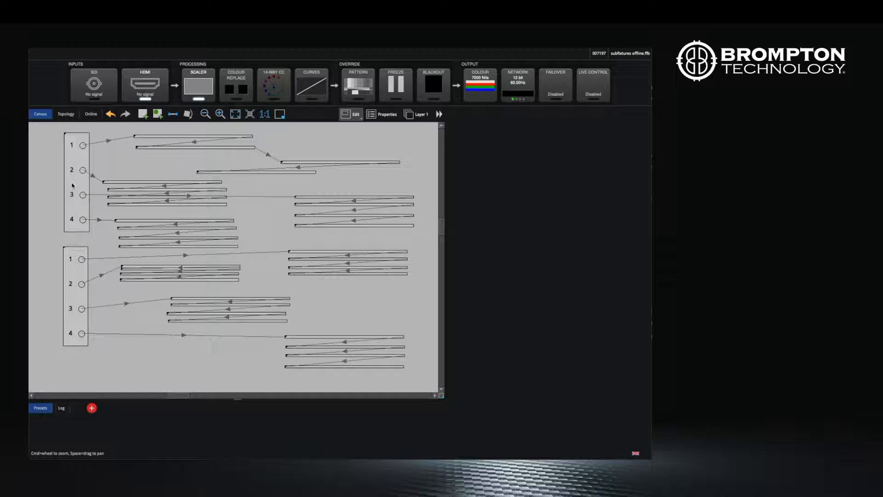
Step: Add library strips to the lower box's ports and configure the remaining root nodes to match
left_click(77, 181)
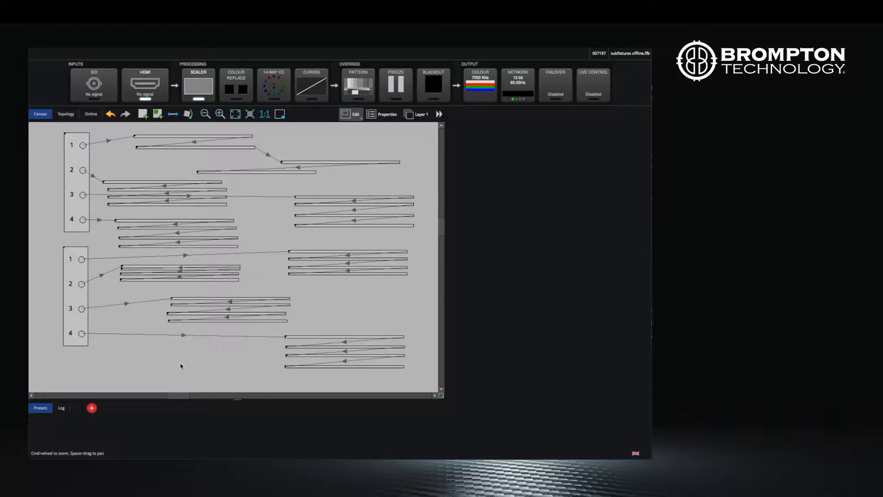
mouse_move(328, 381)
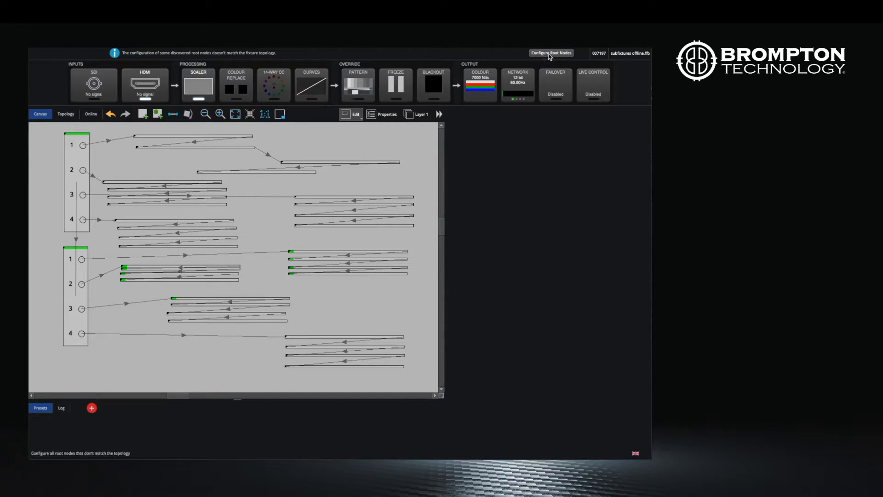
left_click(551, 53)
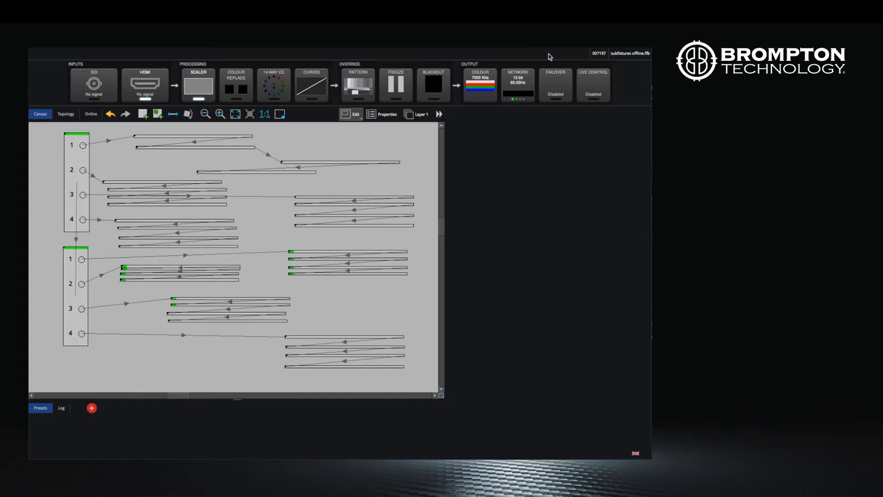